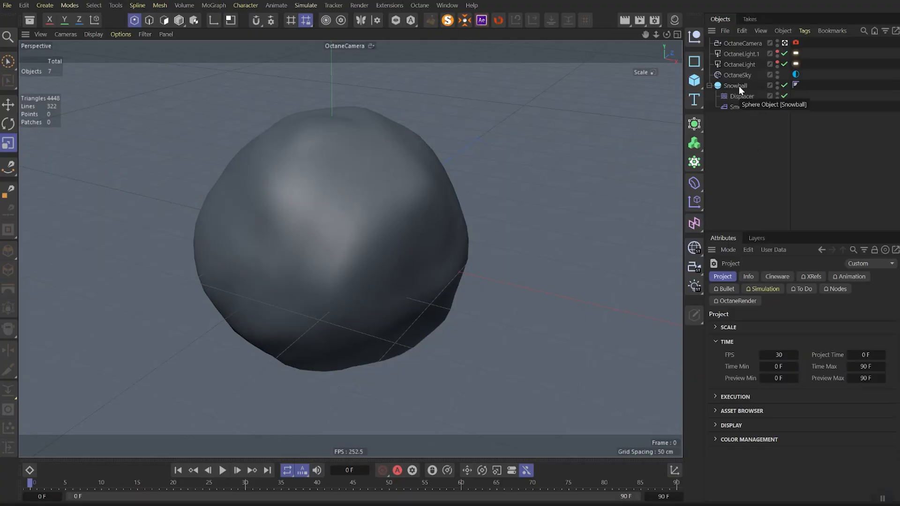
Step: Toggle the snowball's deformers off and back on to compare the plain sphere
left_click(735, 85)
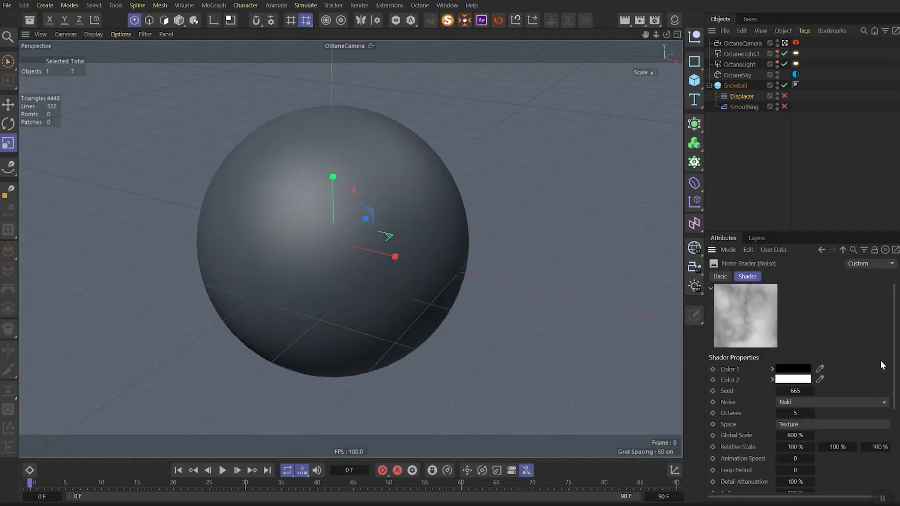
scroll("down", 3)
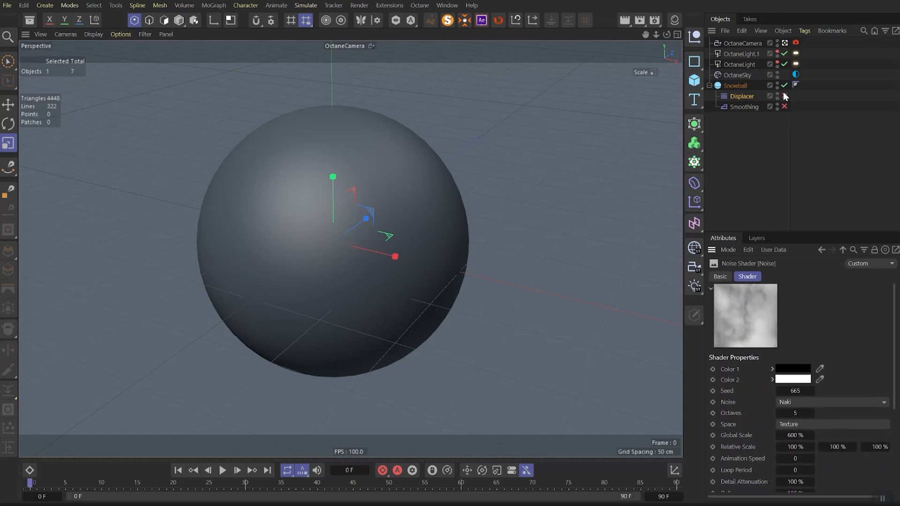
left_click(743, 107)
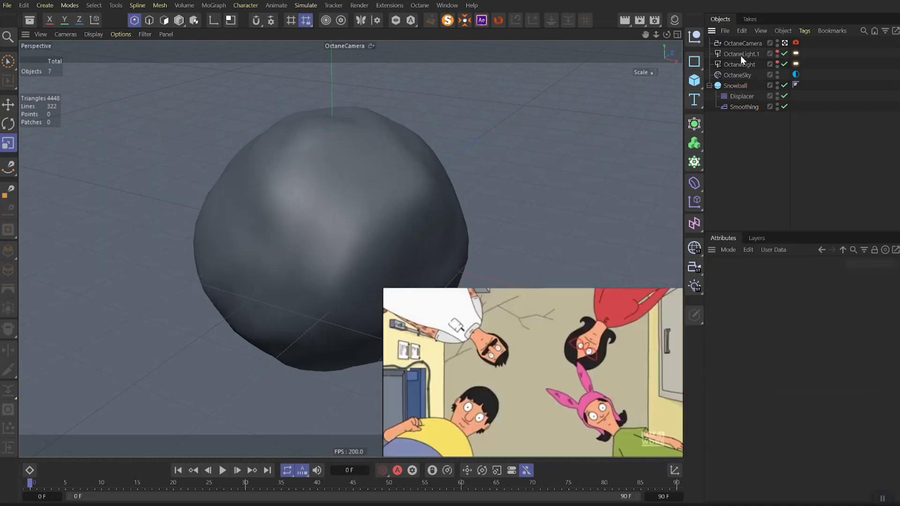
Step: Start the Octane live render and create a new Universal material, SNOW
left_click(419, 5)
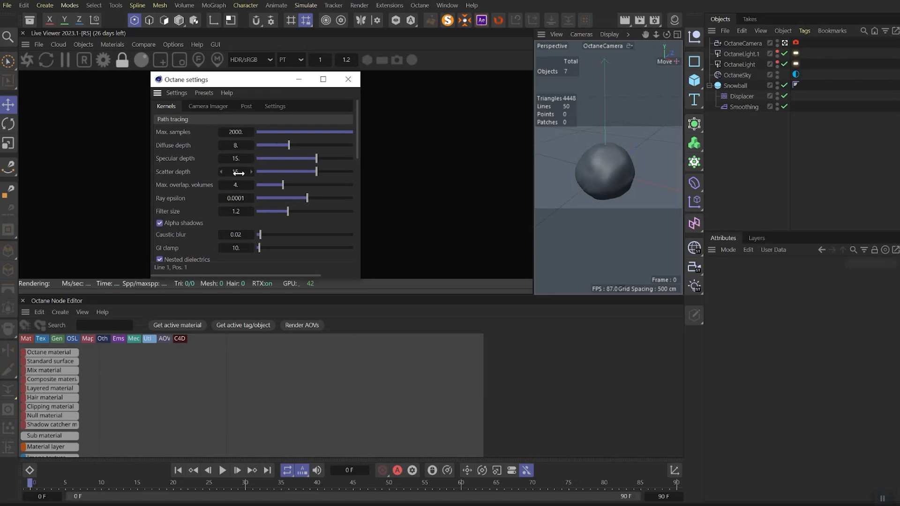
left_click(112, 44)
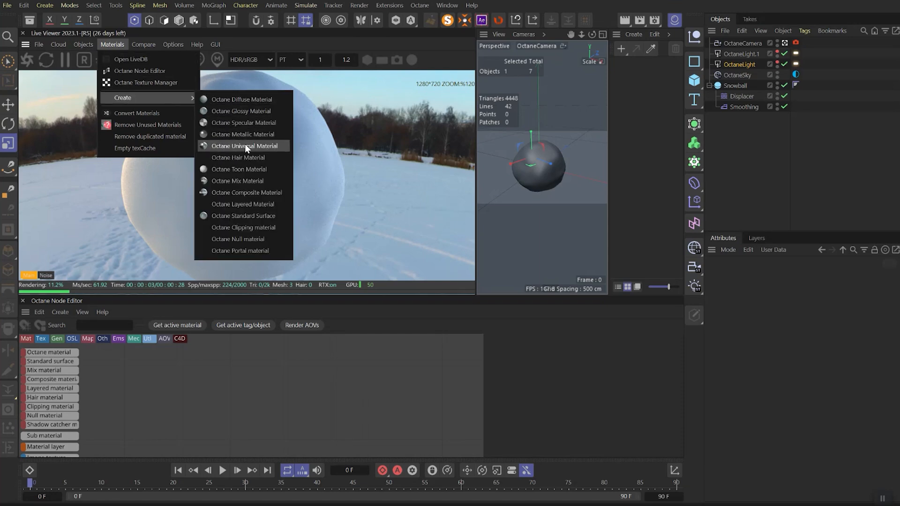
left_click(244, 146)
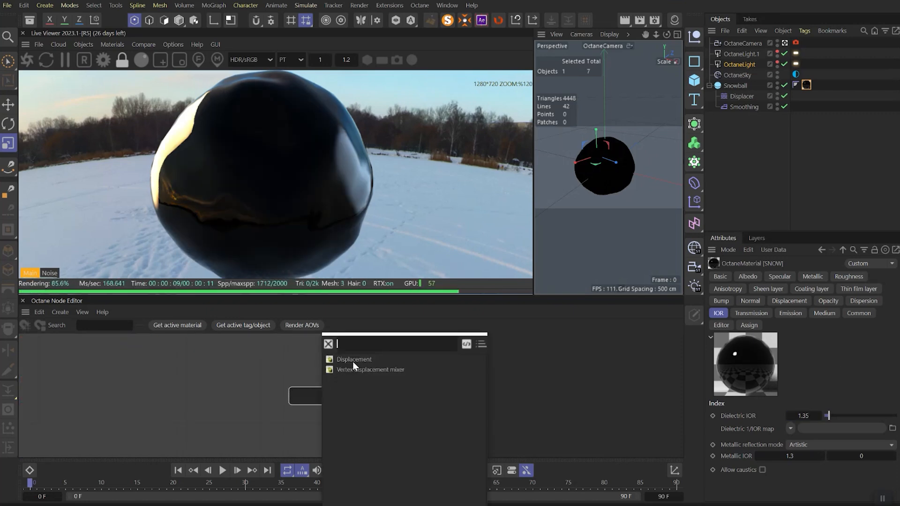
Step: Add a Displacement node to SNOW and set its type to Vertex displacement
left_click(354, 359)
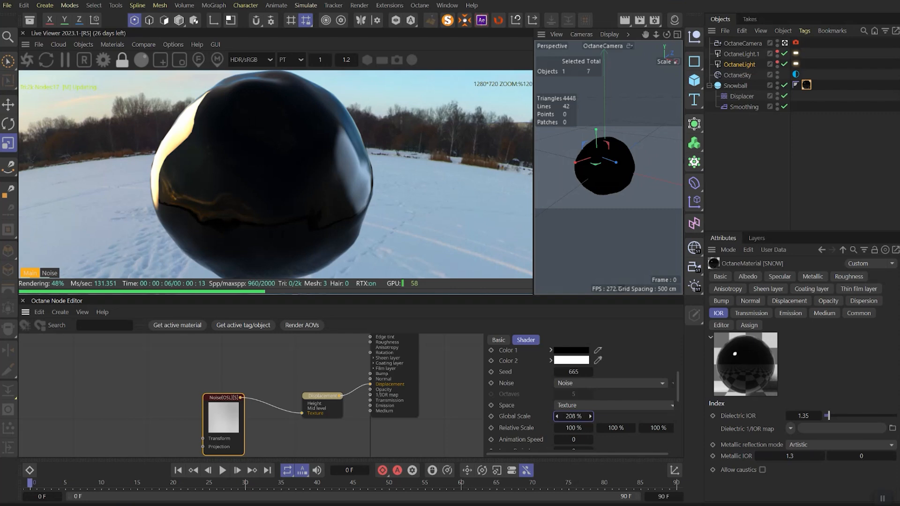
left_click(589, 416)
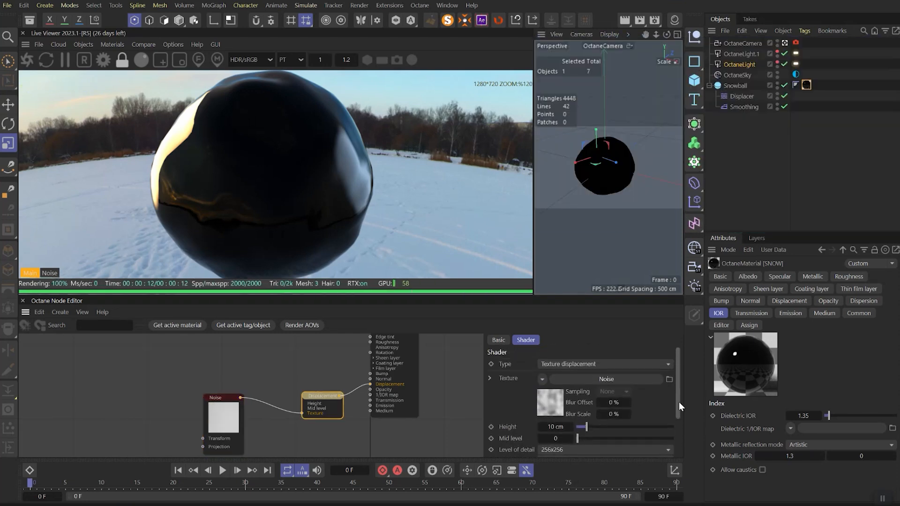
left_click(604, 364)
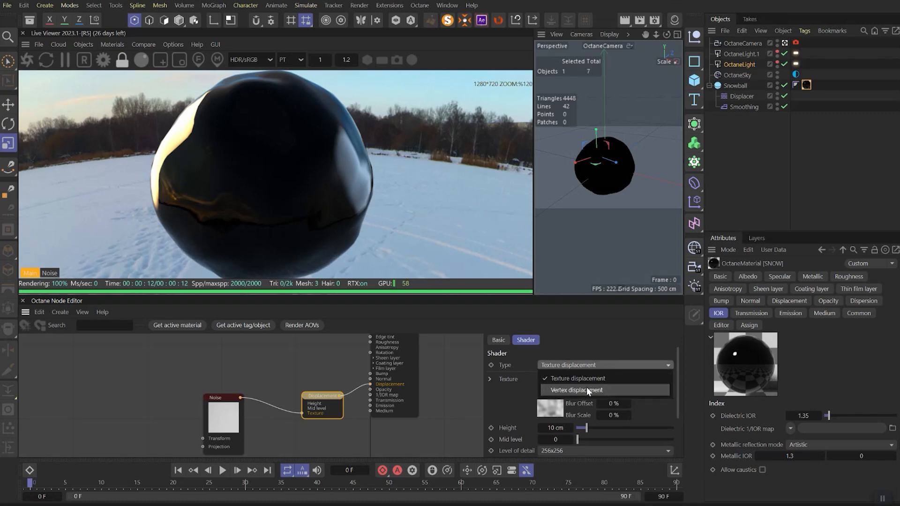
left_click(576, 390)
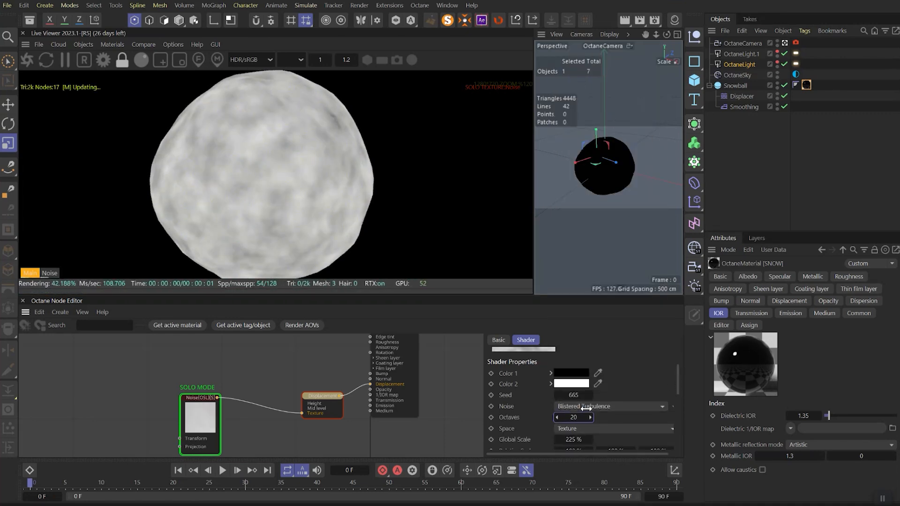
Step: Raise the displacement noise's octaves to 20 and adjust its brightness
left_click(572, 417)
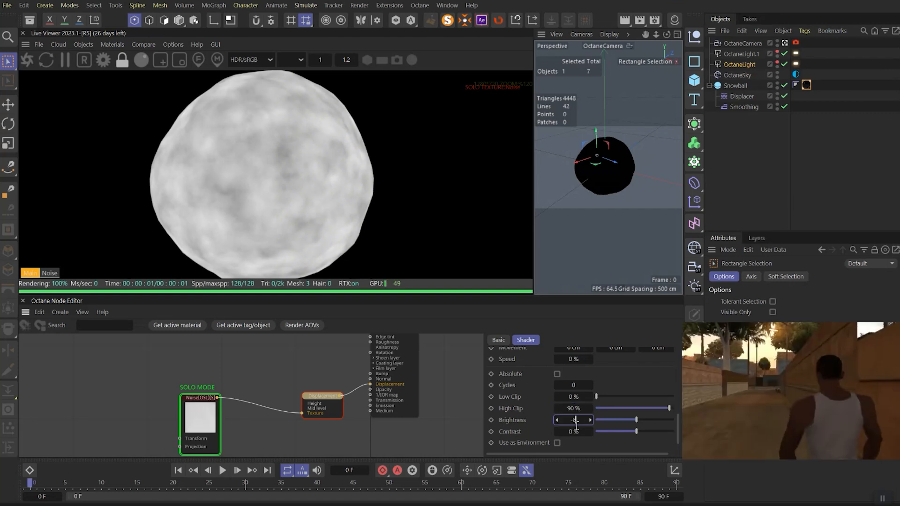
left_click(574, 419)
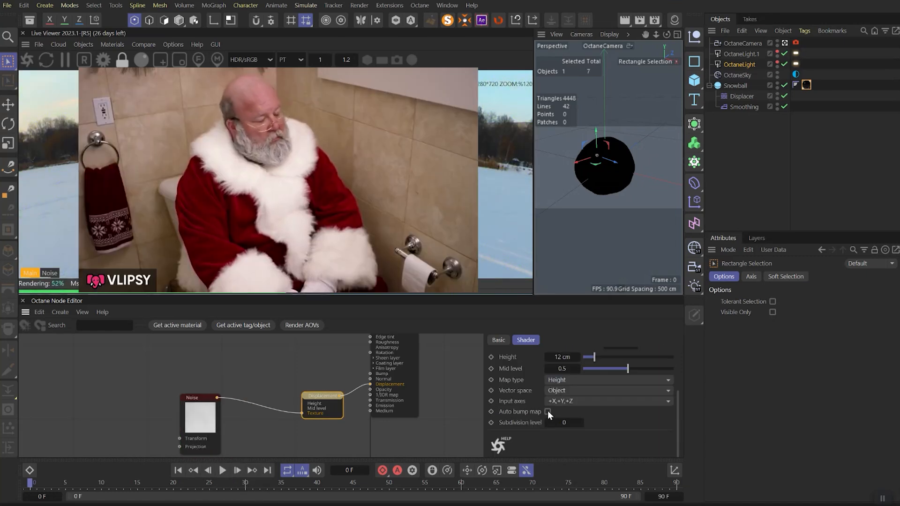
Step: Enable Auto bump map and tighten the gradient knots to boost noise contrast
left_click(547, 411)
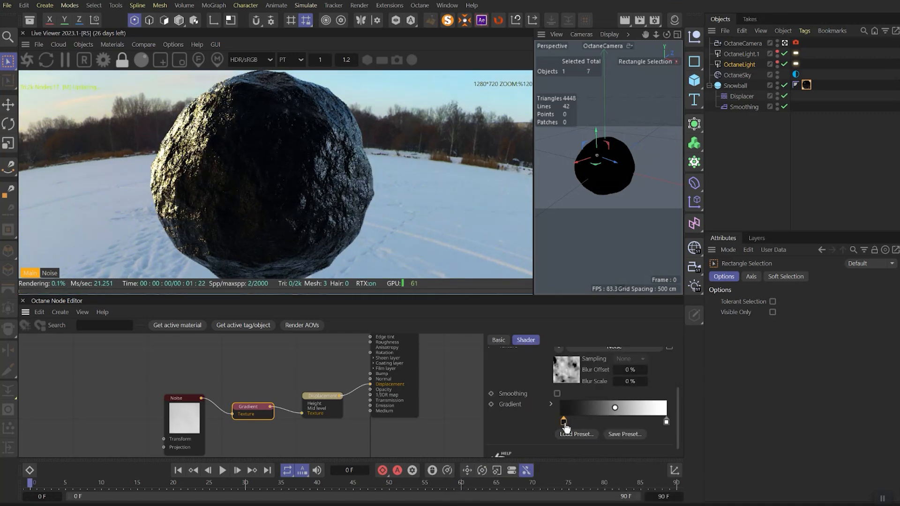
left_click_drag(563, 421, 618, 421)
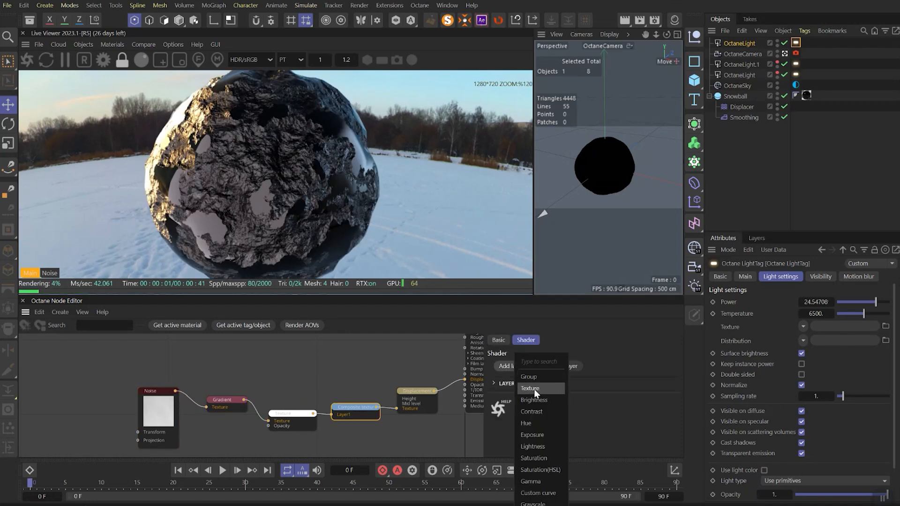
Step: Add a composite texture layer and change the second noise's pattern type
left_click(529, 388)
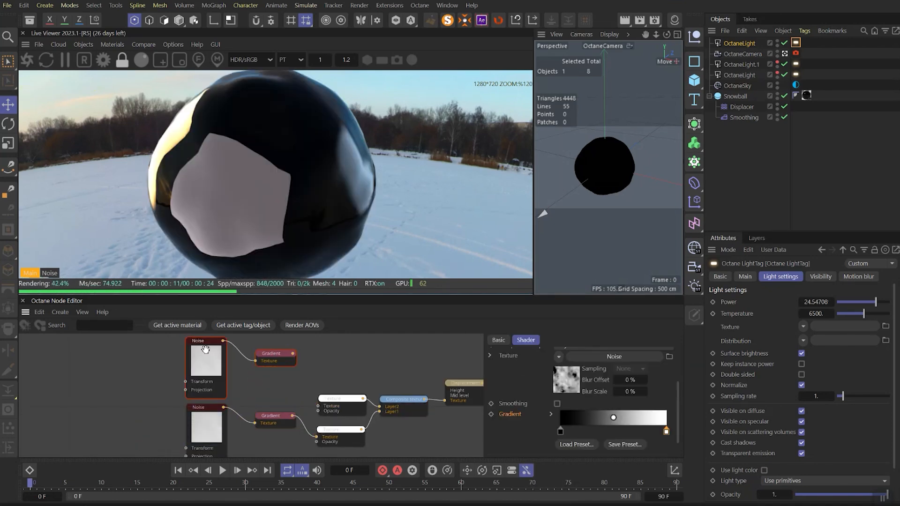
right_click(205, 359)
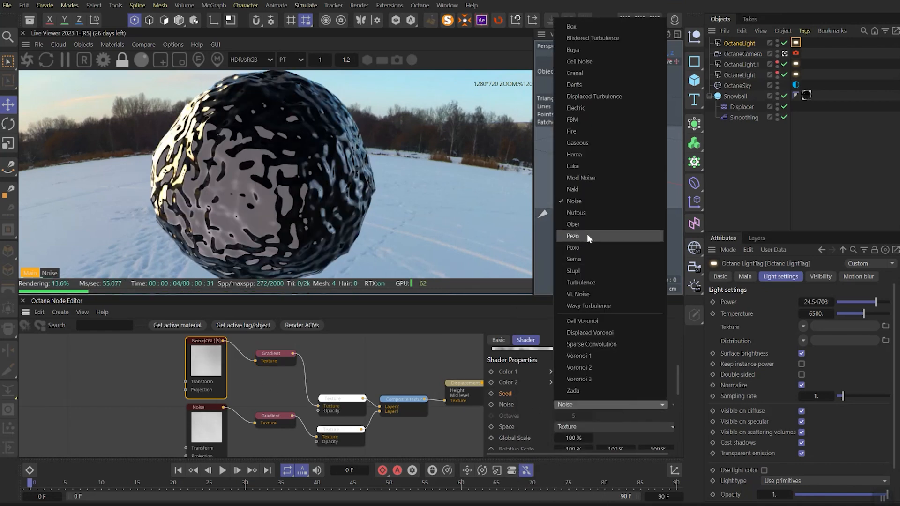
left_click(573, 247)
type("90")
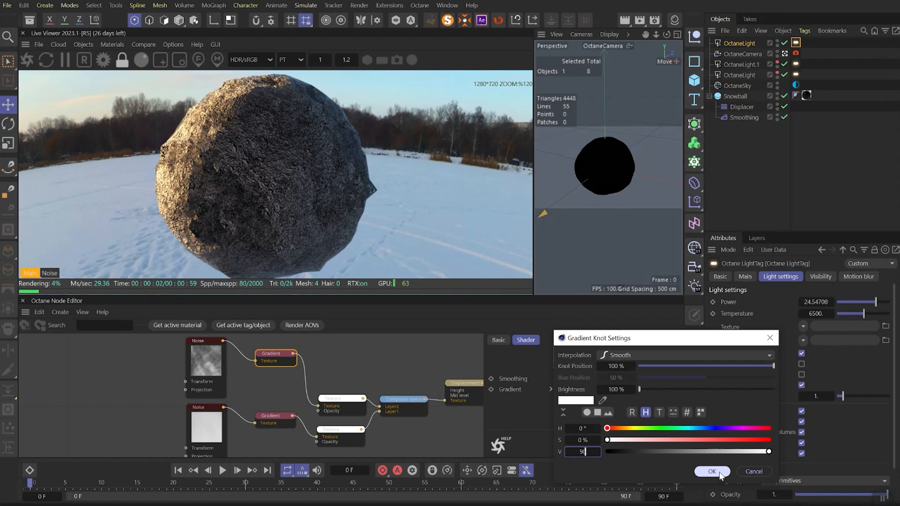
left_click(711, 471)
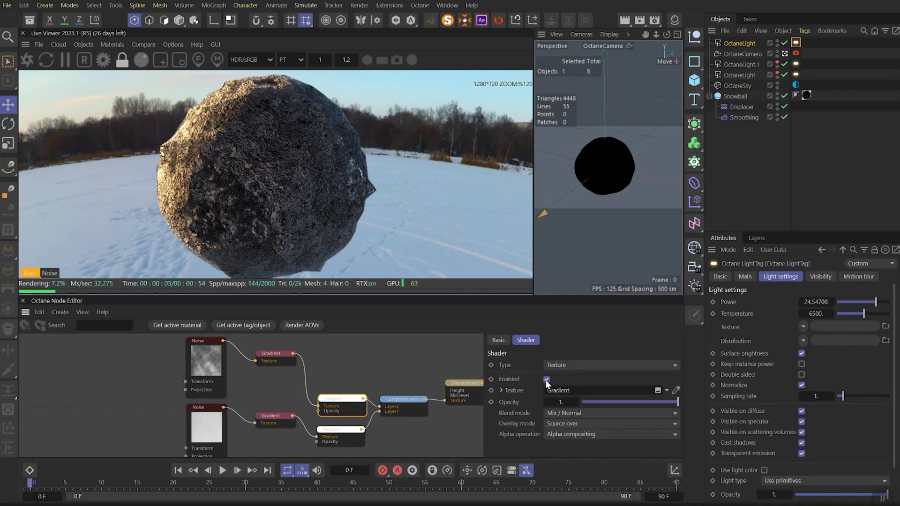
left_click(545, 379)
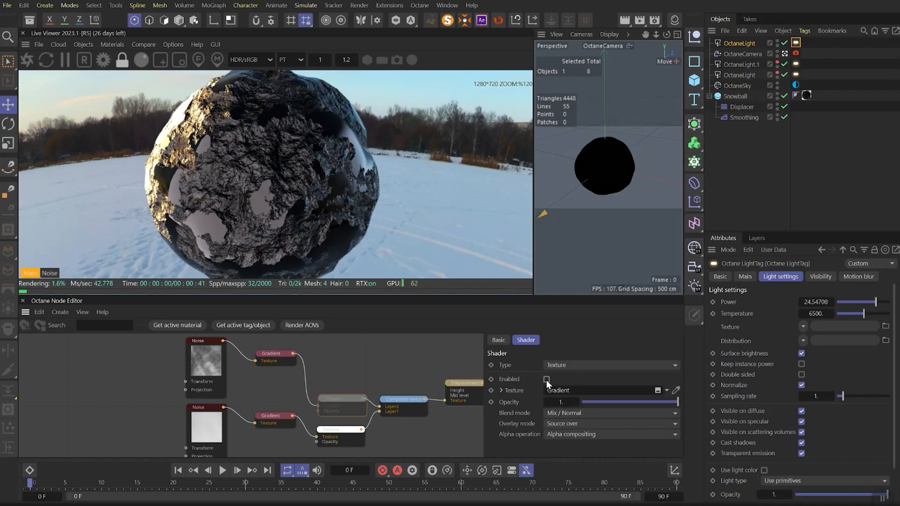
left_click(546, 378)
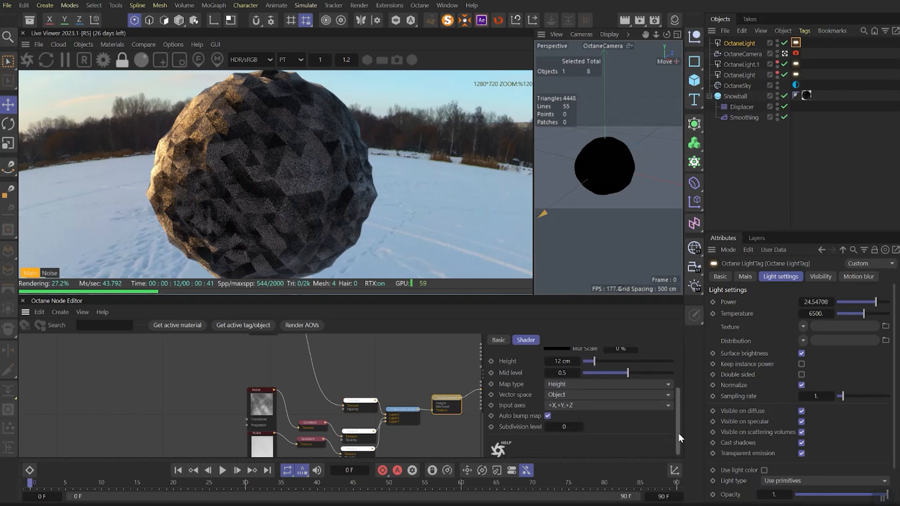
Step: Connect a third noise-and-gradient branch as a new Composite texture layer
left_click(563, 426)
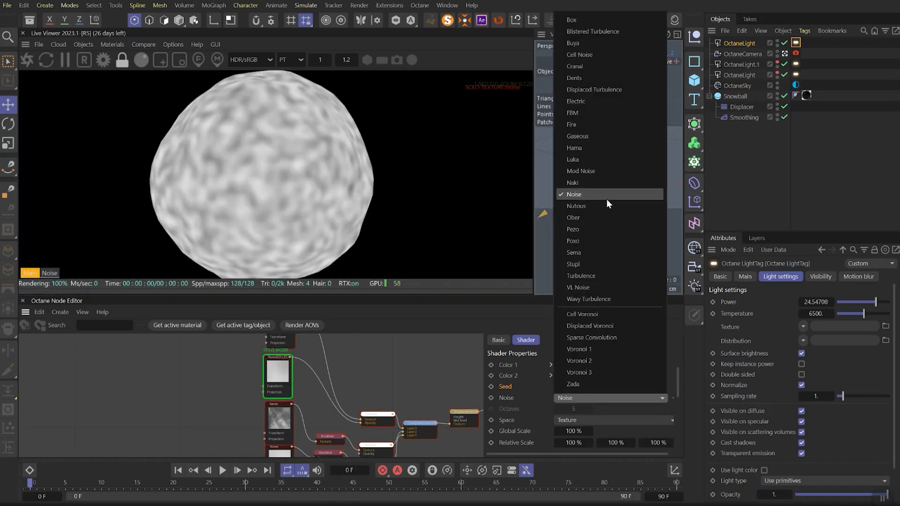
Step: Keep the standard noise pattern for the third noise layer
left_click(593, 31)
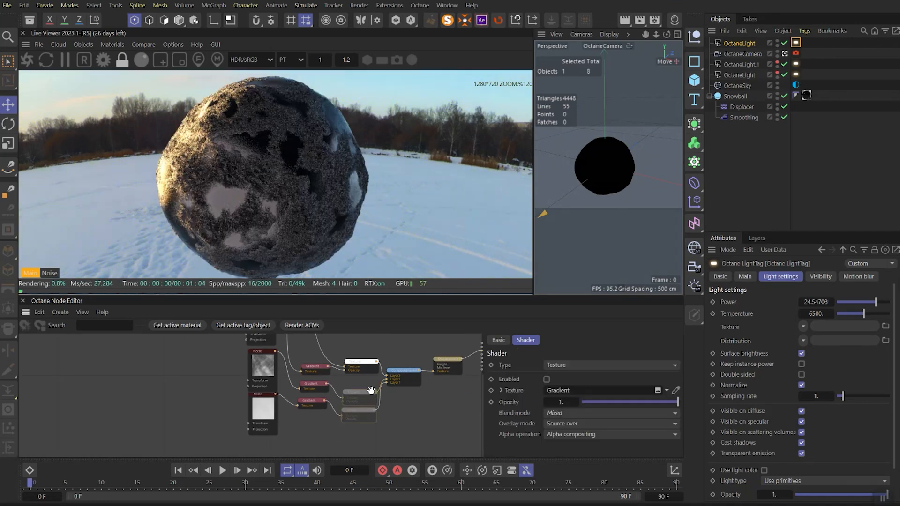
Step: Attach a Scattering medium to SNOW and set its RGB colour to red (1,0,0)
left_click(546, 379)
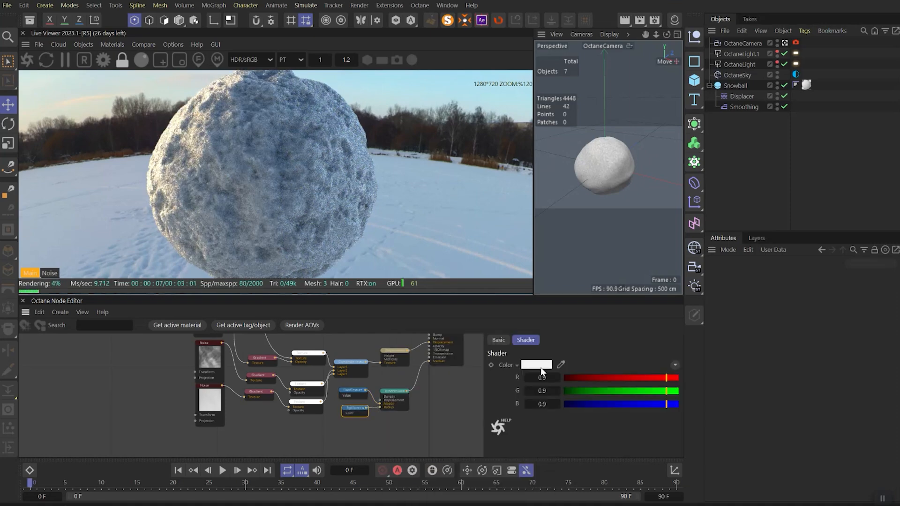
left_click(536, 364)
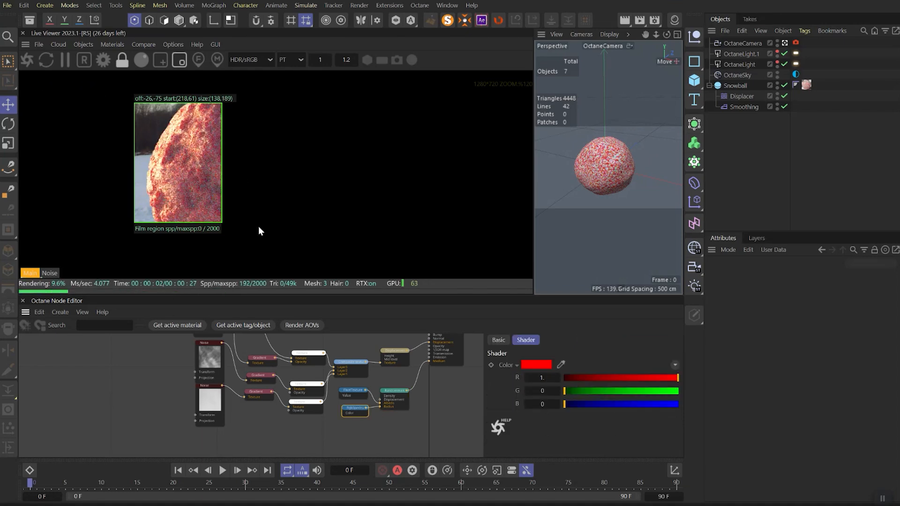
Step: Set the SNOW coating layer roughness to 0.0632, then edit the Roughness tab
left_click(535, 365)
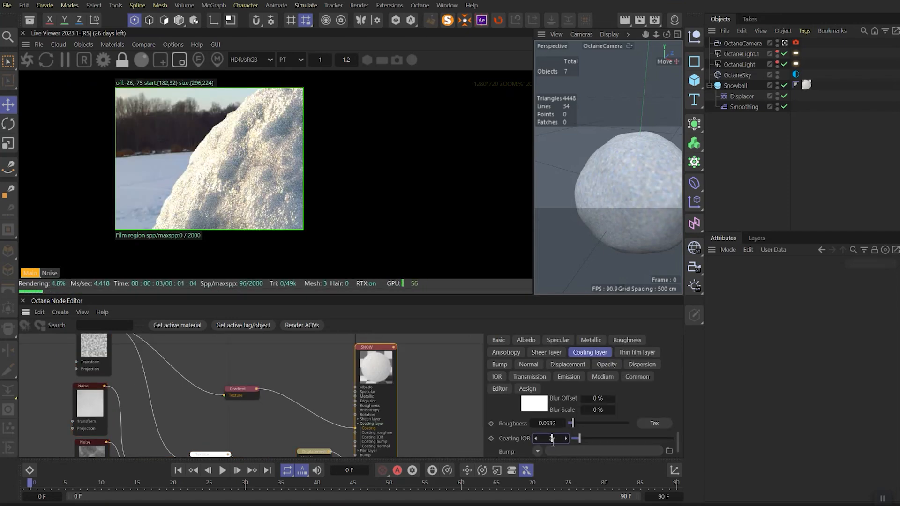
left_click(626, 340)
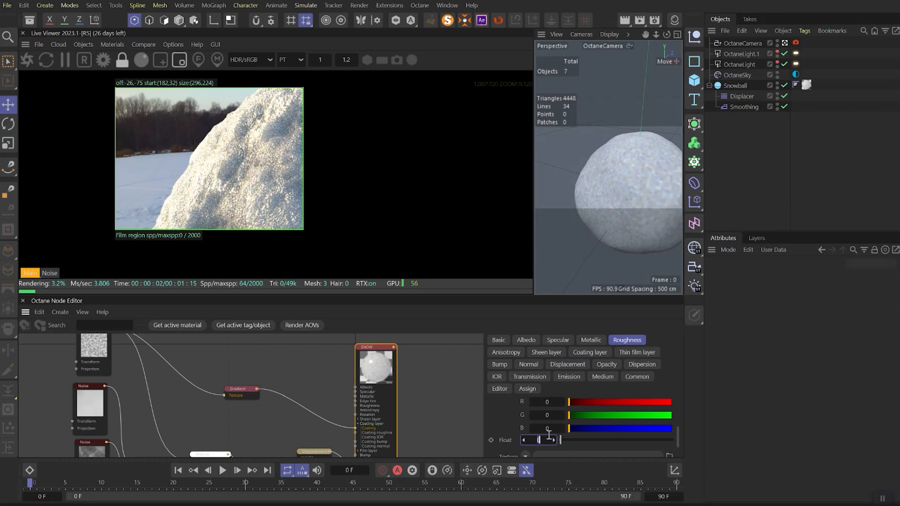